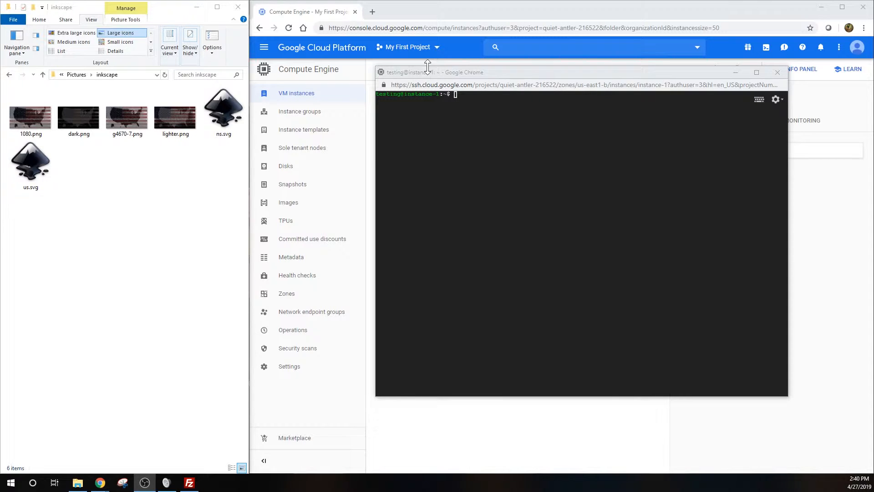
mouse_move(428, 81)
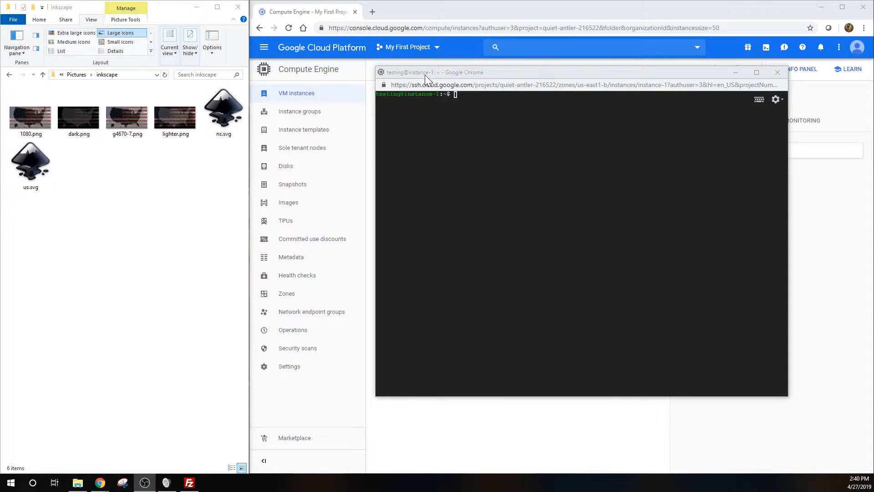
mouse_move(424, 77)
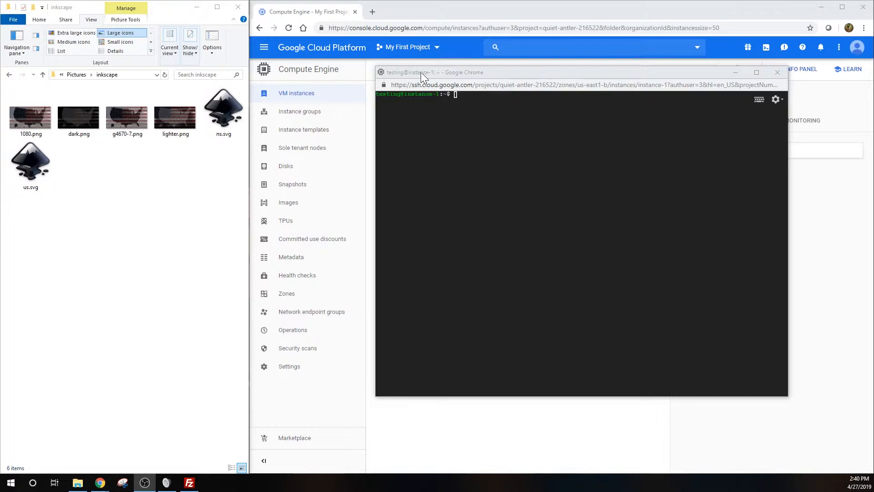
mouse_move(436, 82)
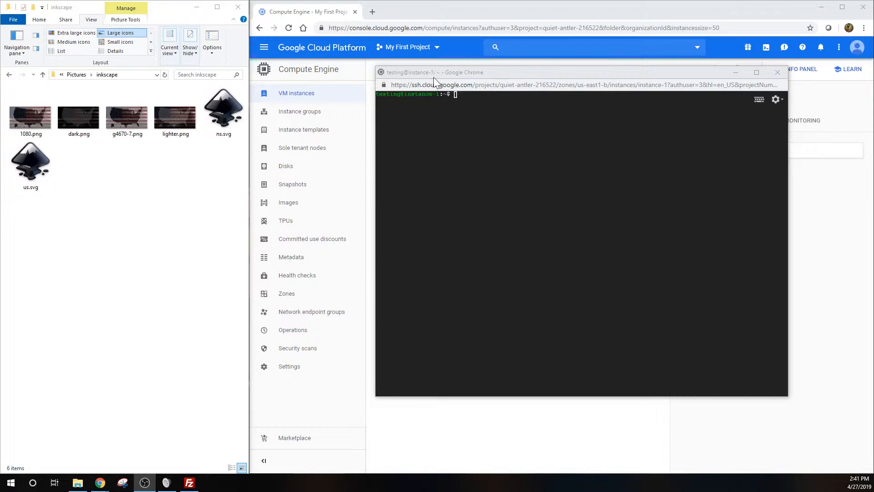
mouse_move(432, 76)
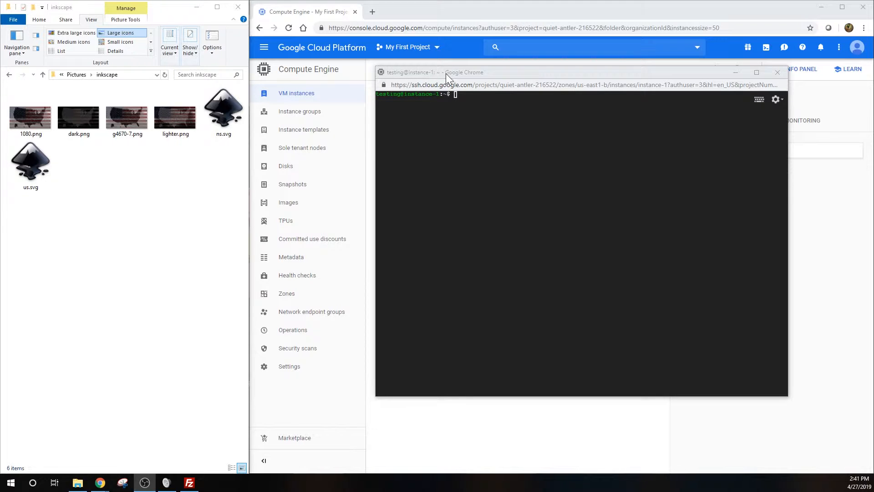
Drag the SSH terminal window further left and higher over the console
left_click_drag(447, 73, 429, 100)
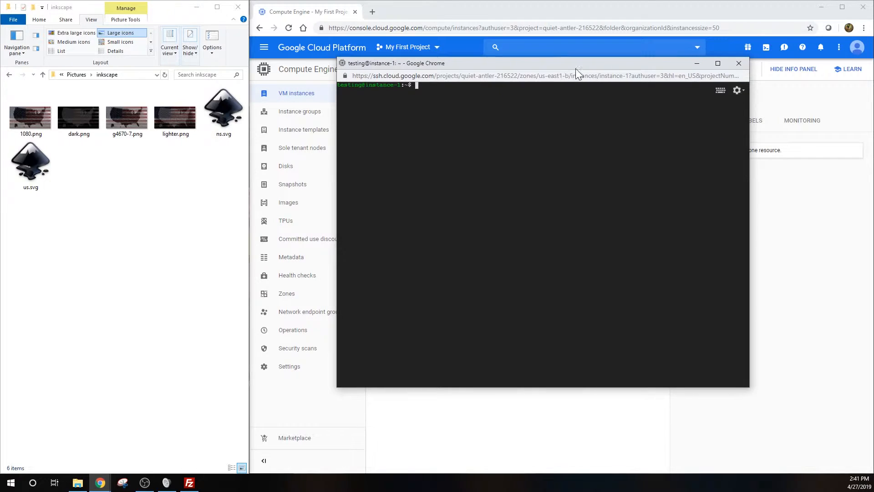
Upload 1080.png to /home/testing through the SSH session's Upload file option
left_click(737, 89)
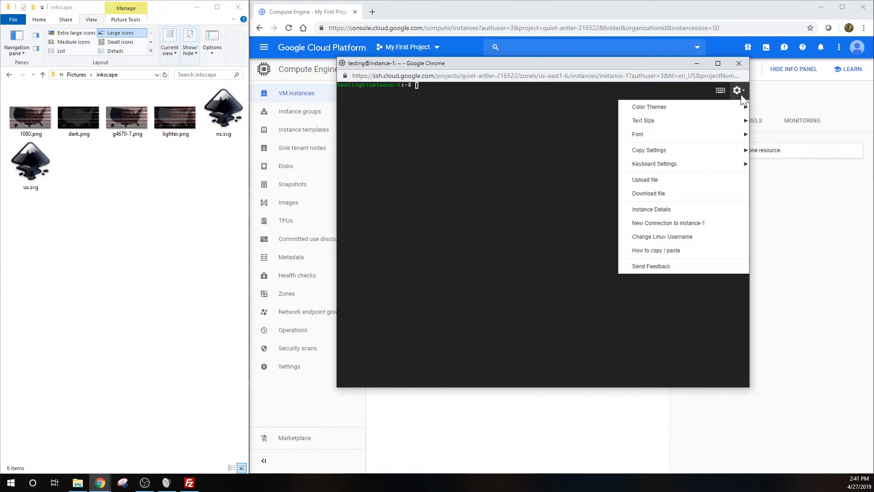
left_click(644, 180)
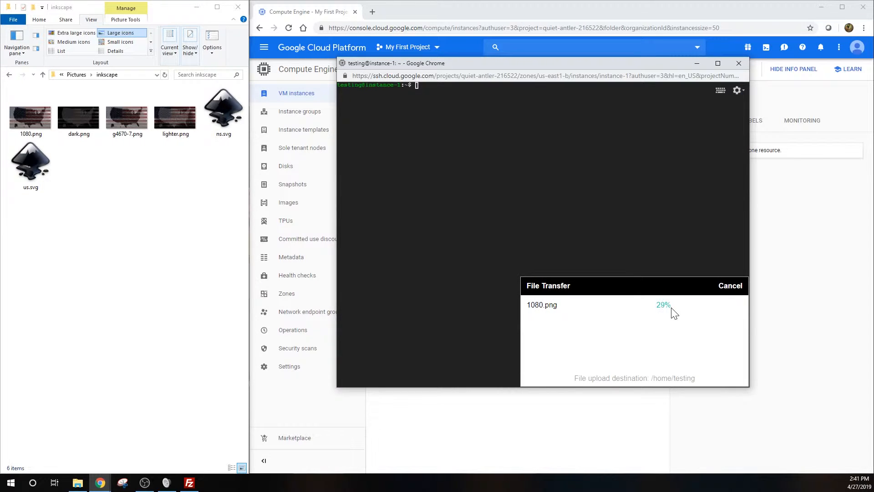
left_click(736, 90)
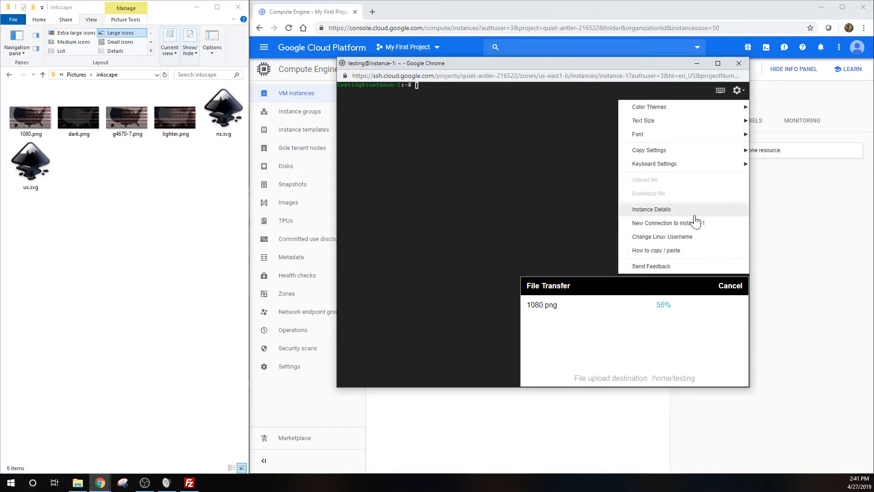
left_click(100, 201)
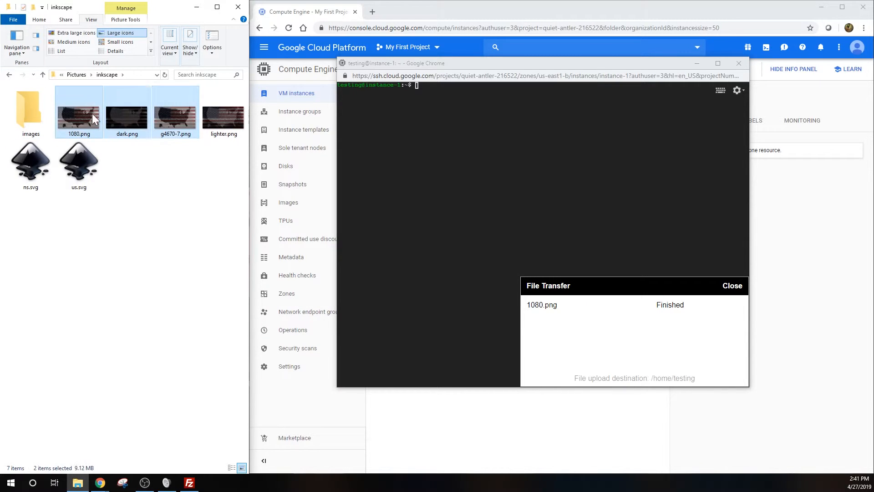
Compress the images folder into images.zip via Send to > Compressed folder
right_click(78, 117)
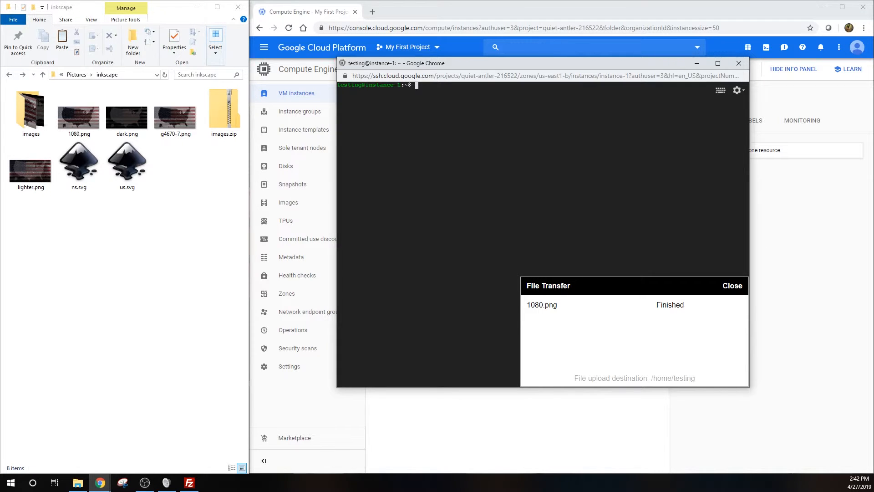
List the home directory and change into the myimages directory
type("ls")
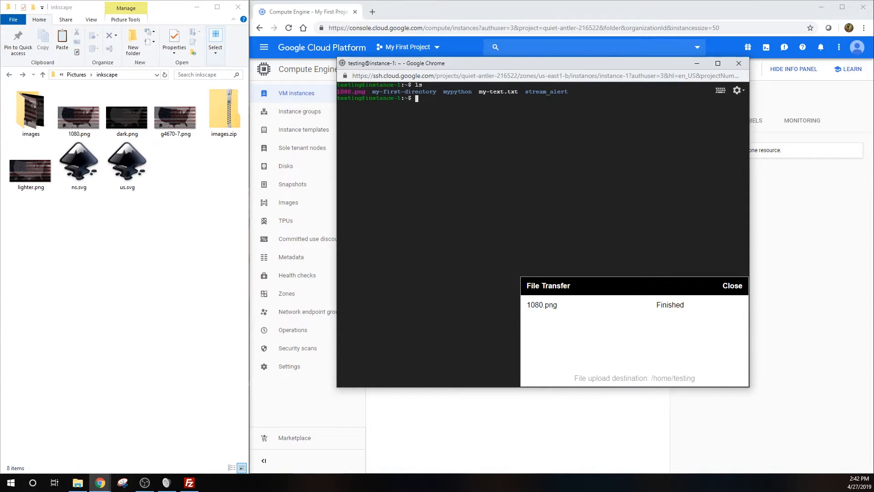
type("cd myimages")
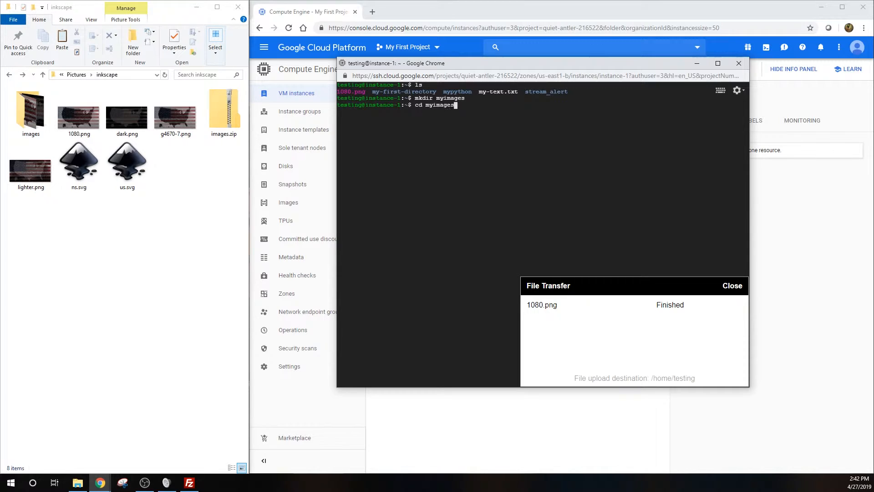
Start uploading images.zip to the VM through the SSH Upload file option
left_click(737, 89)
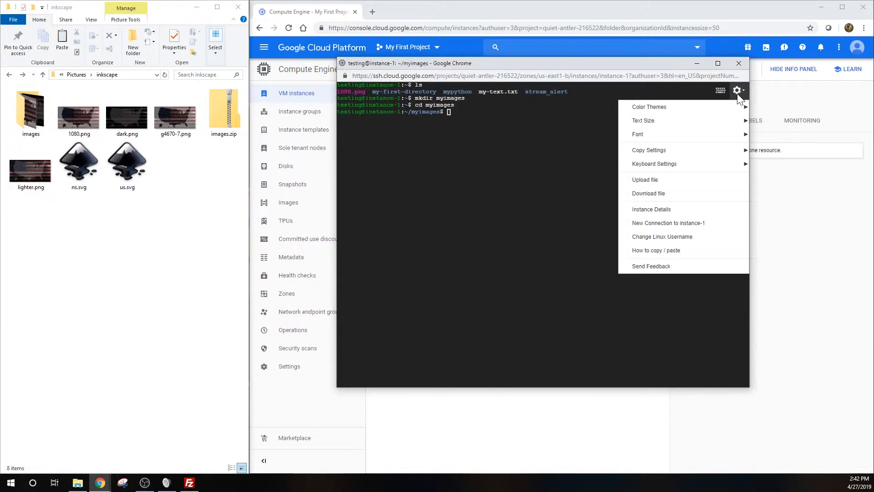
left_click(645, 180)
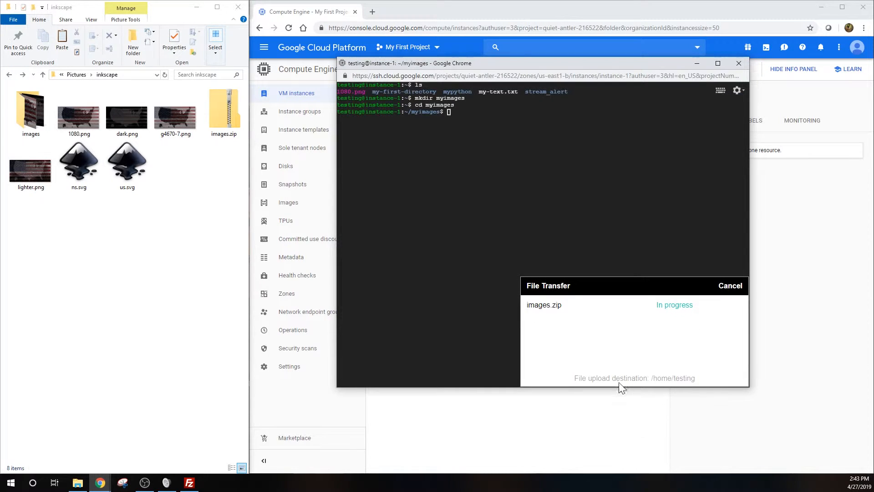
left_click(189, 483)
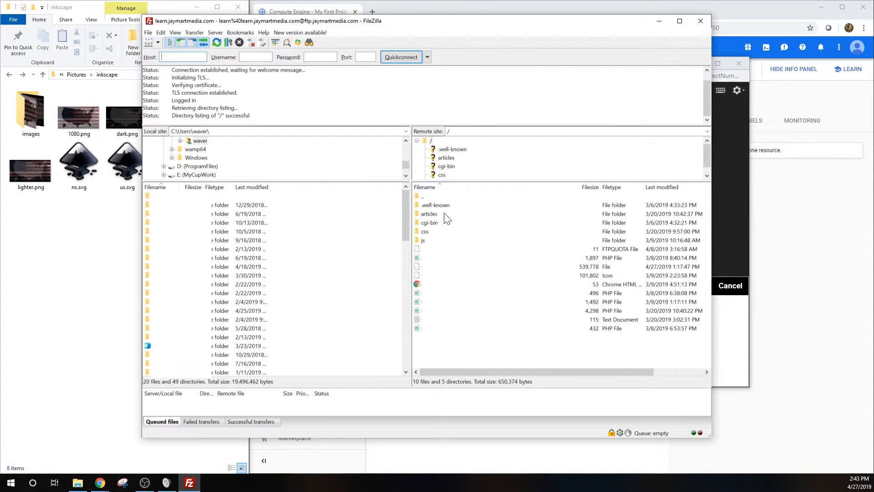
mouse_move(450, 208)
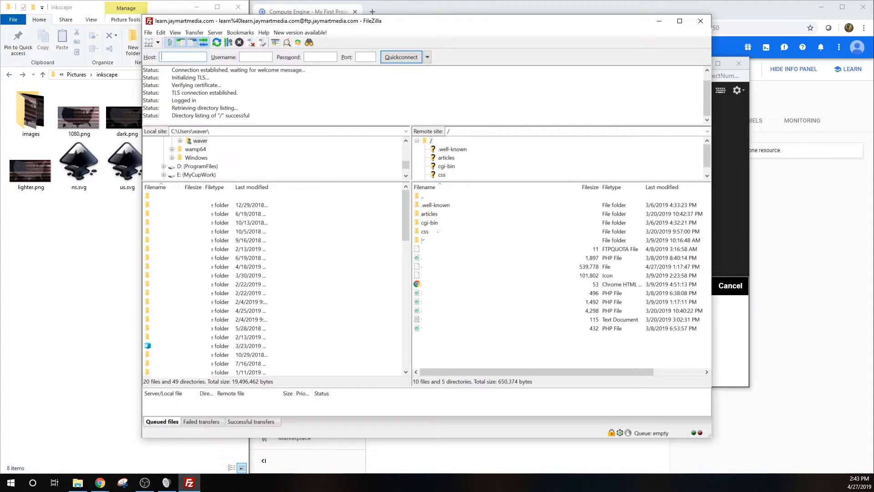
mouse_move(430, 228)
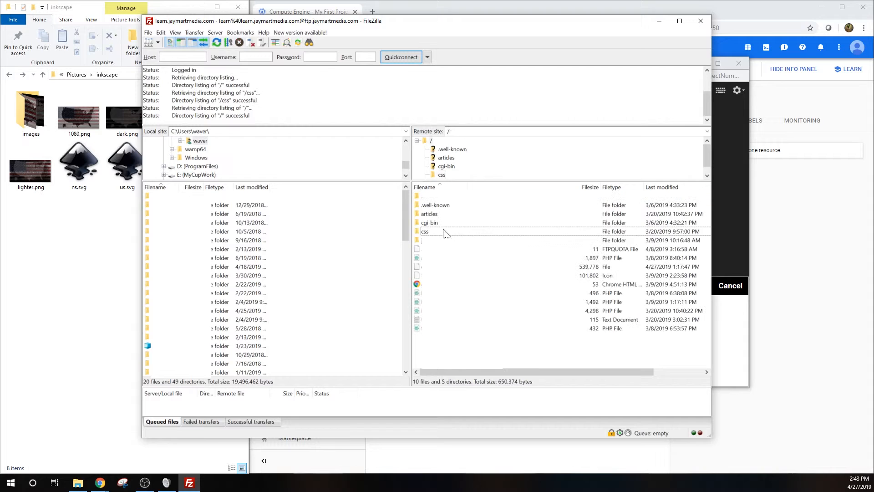
Browse the remote articles/images folder with two JPGs, then minimize FileZilla
left_click(429, 213)
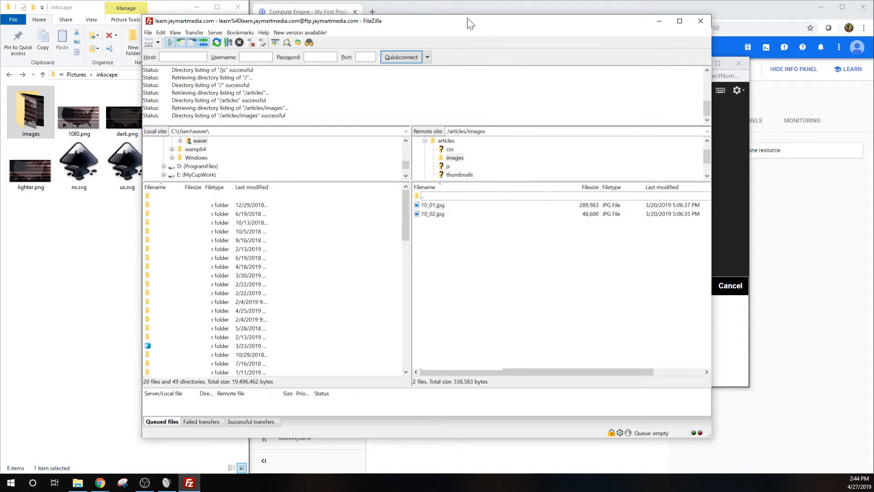
mouse_move(658, 22)
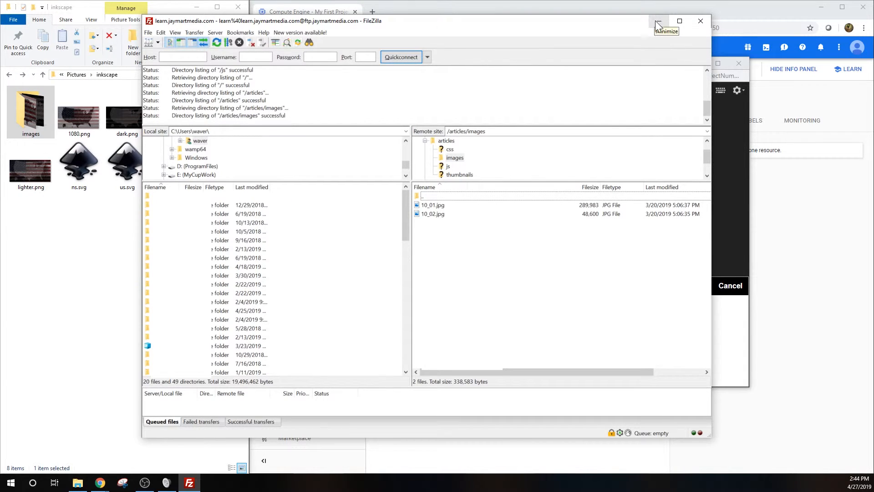
left_click(657, 21)
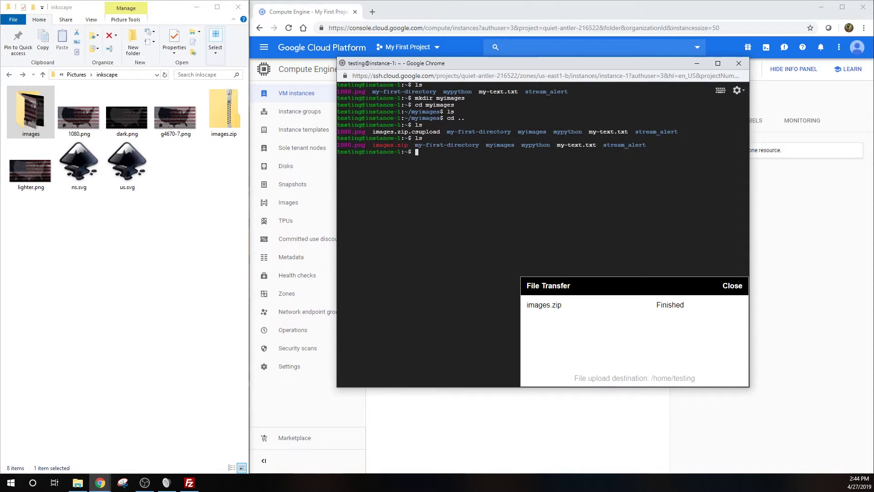
Return to the home directory listing and begin the mv images.zip command
type("un")
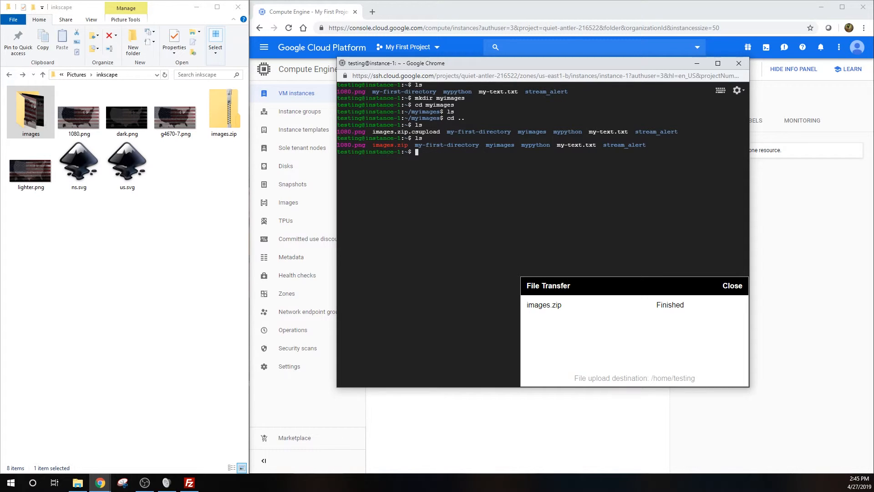
type("mv images.zip")
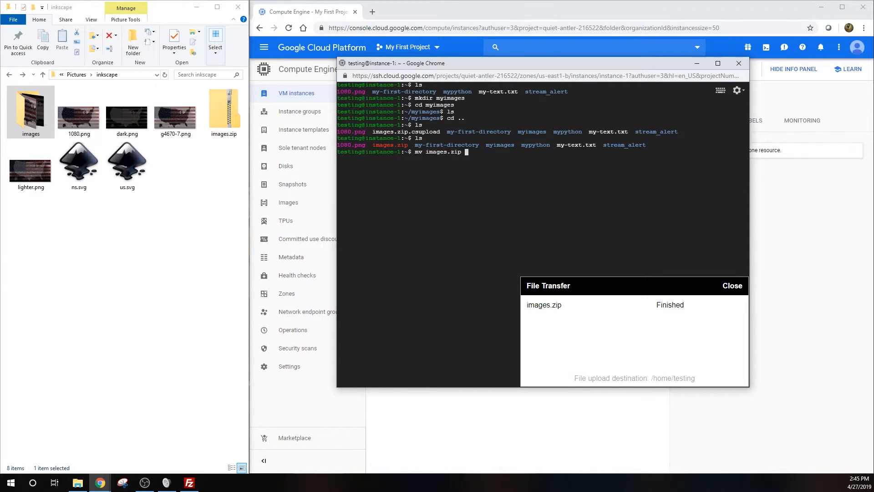